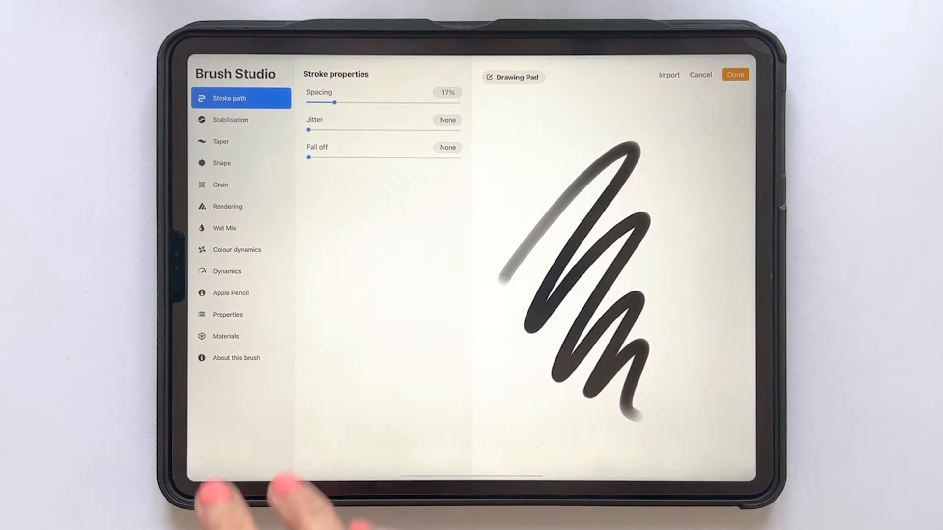
# - Go to the brush's Grain settings and start editing the grain source image
pyautogui.click(220, 184)
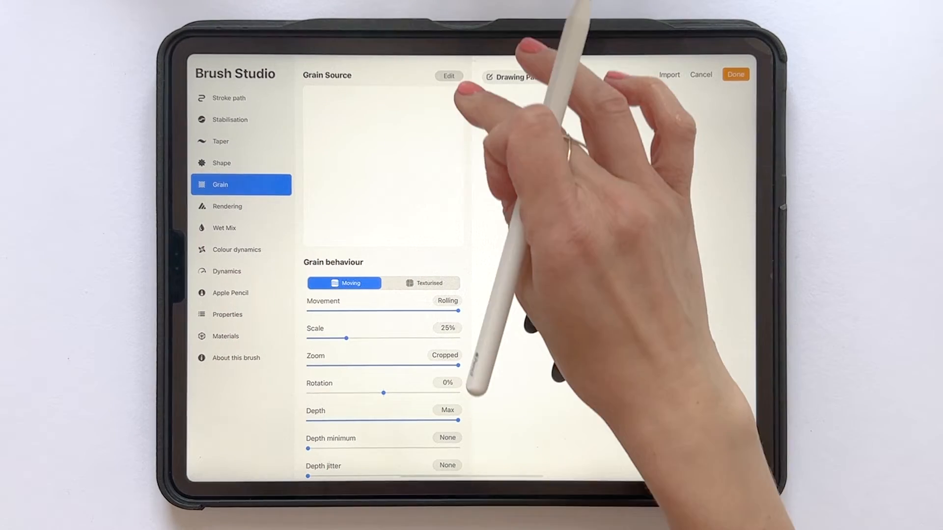
pyautogui.click(447, 76)
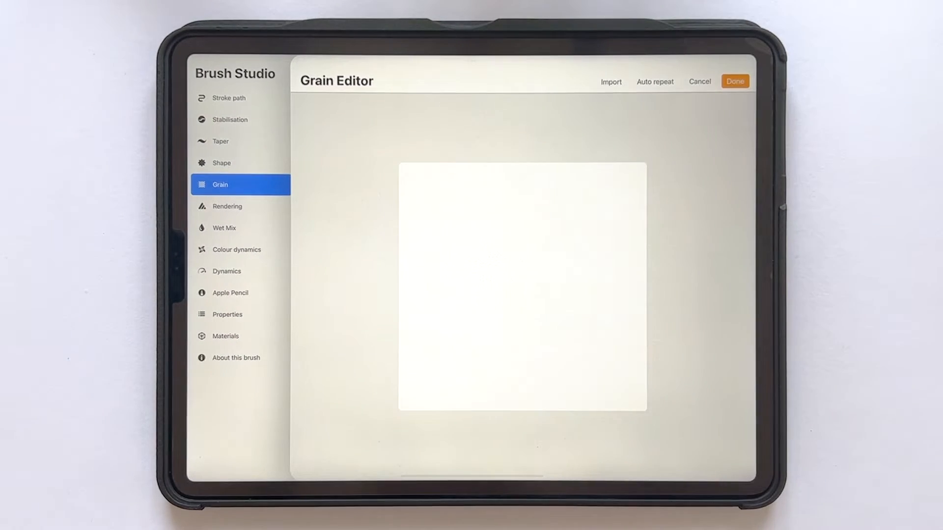
# - Import the white-dot pattern image as the grain and accept it with Done
pyautogui.click(610, 81)
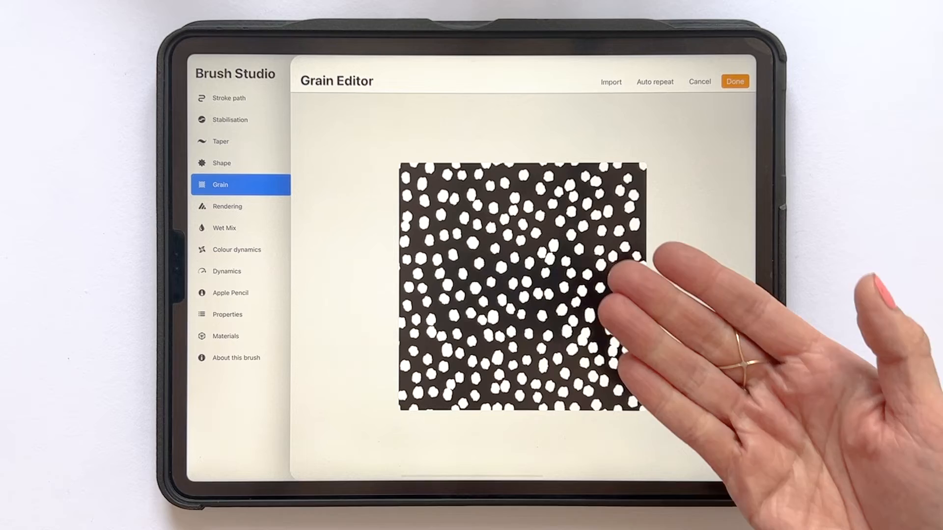
pyautogui.click(734, 82)
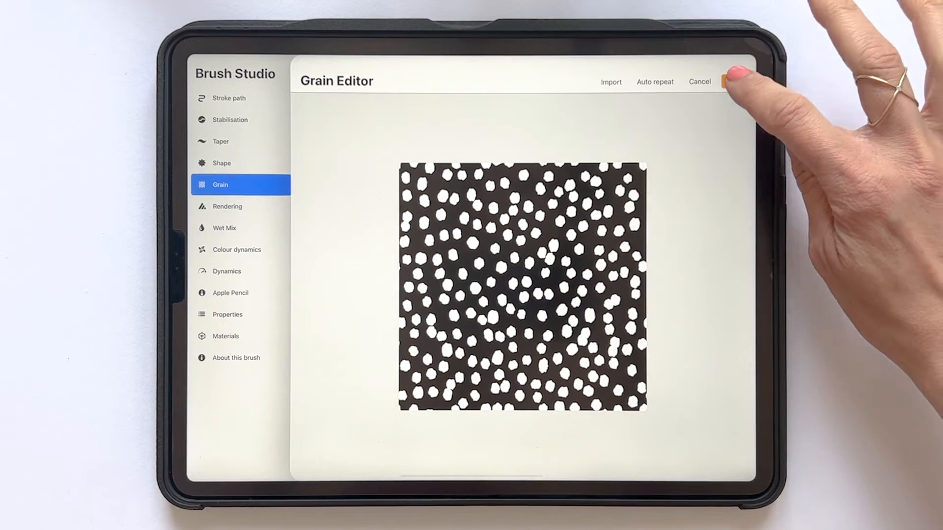
pyautogui.click(736, 73)
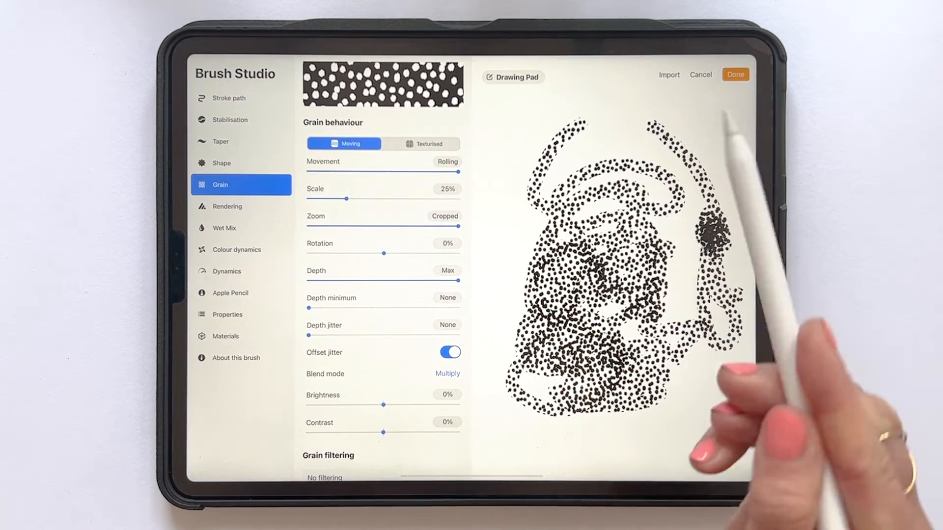
# - Turn off grain Offset jitter after test scribbles, then move to Apple Pencil settings
pyautogui.click(449, 352)
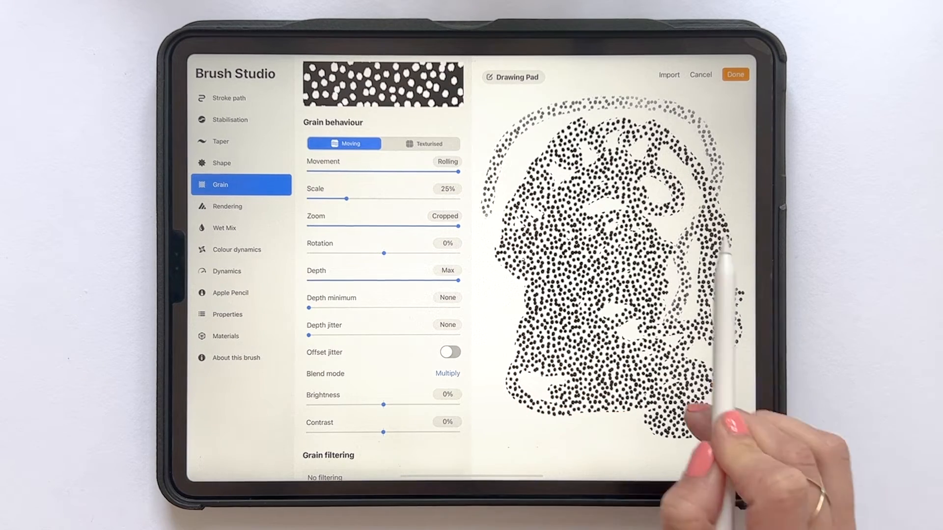
pyautogui.click(230, 292)
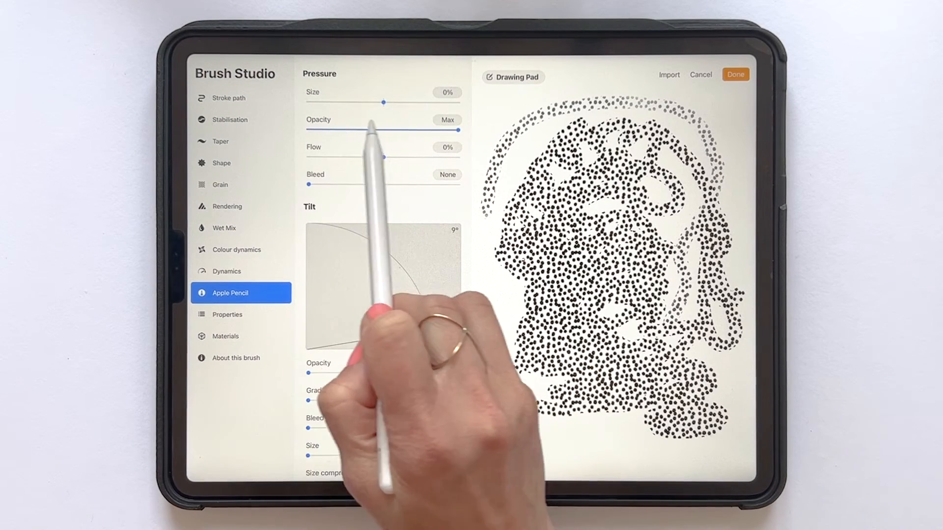
# - Set Pressure Opacity to None and bring up the Drawing Pad settings
pyautogui.moveTo(445, 130); pyautogui.dragTo(358, 130)
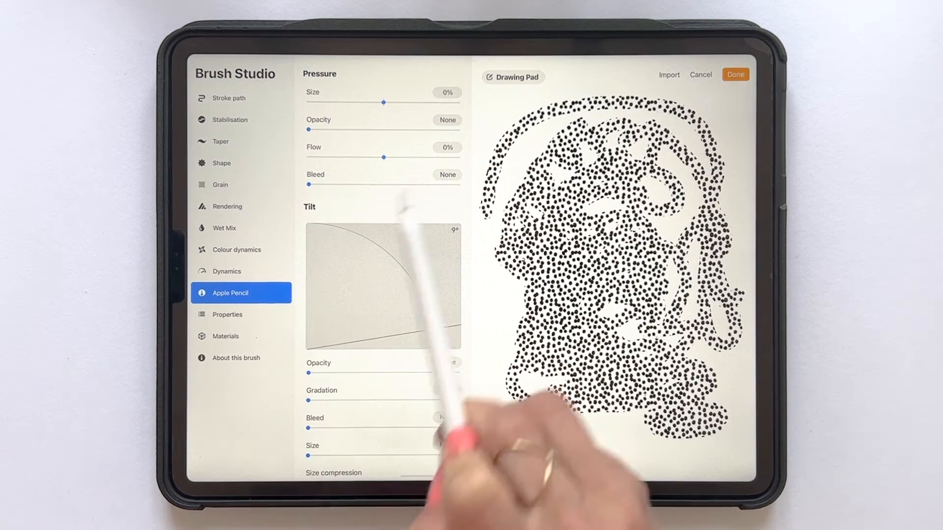
pyautogui.click(511, 76)
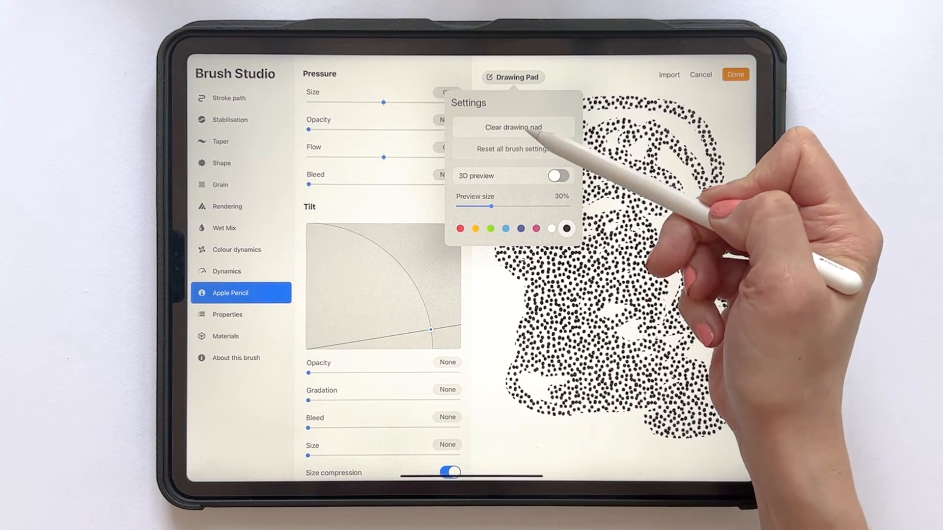
# - Clear the test strokes from the drawing pad
pyautogui.click(512, 127)
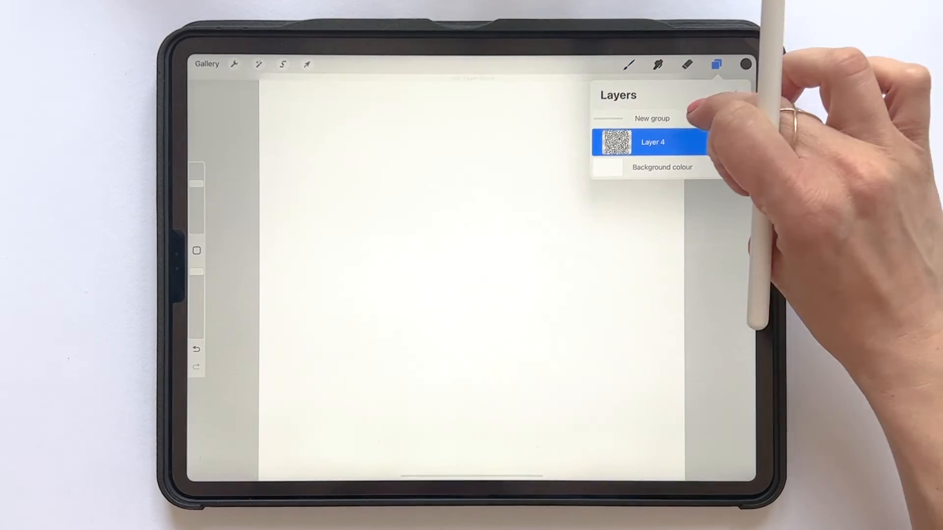
# - Add Layer 3, scribble with the dotted brush on canvas, then return to Brush Studio
pyautogui.click(735, 94)
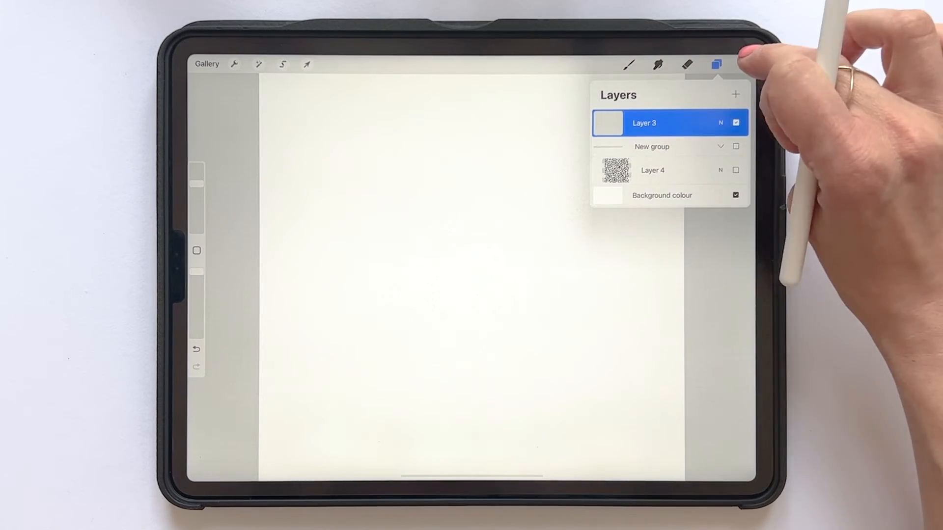
pyautogui.click(628, 65)
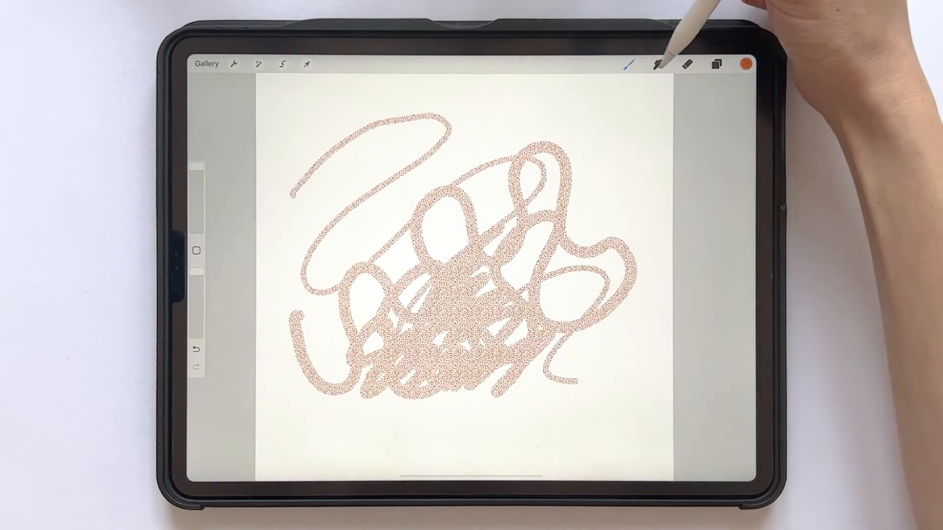
pyautogui.click(657, 64)
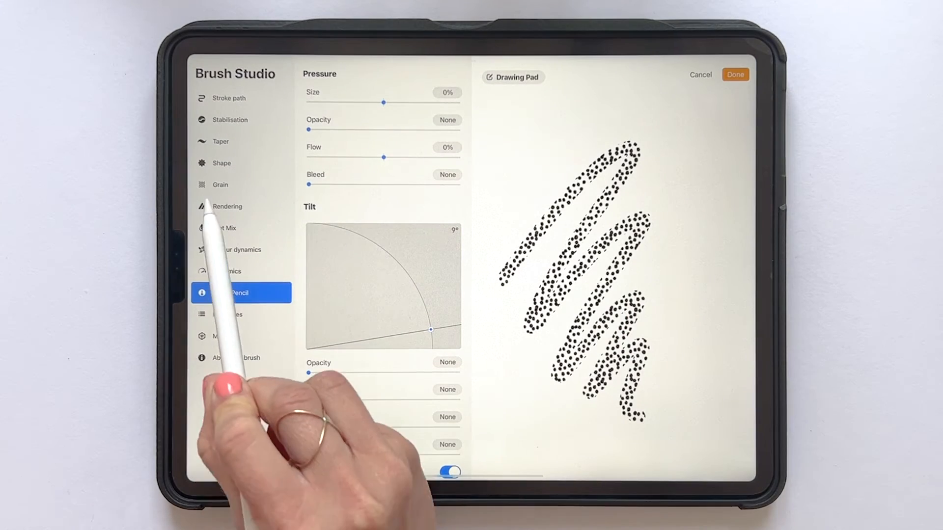
# - Return to the Grain settings to raise the grain Scale to 41%
pyautogui.click(220, 185)
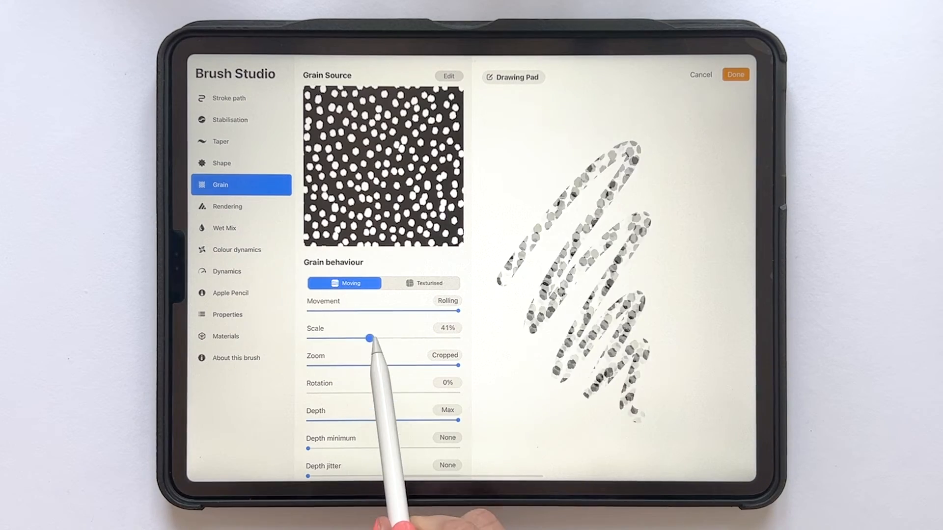